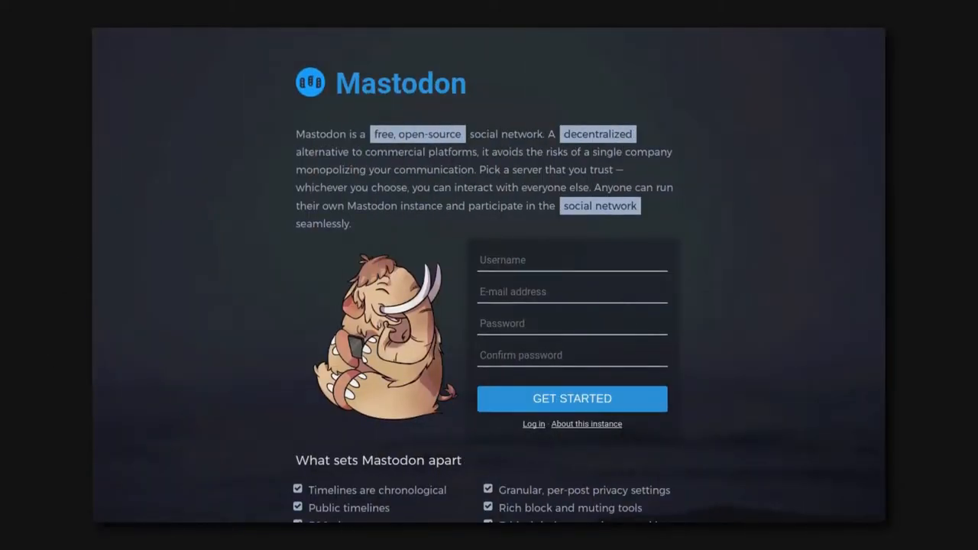
- Scroll the instance table to the niu.moe row and open the niu.moe instance
{"action": "scroll", "scroll_direction": "down", "scroll_amount": 3}
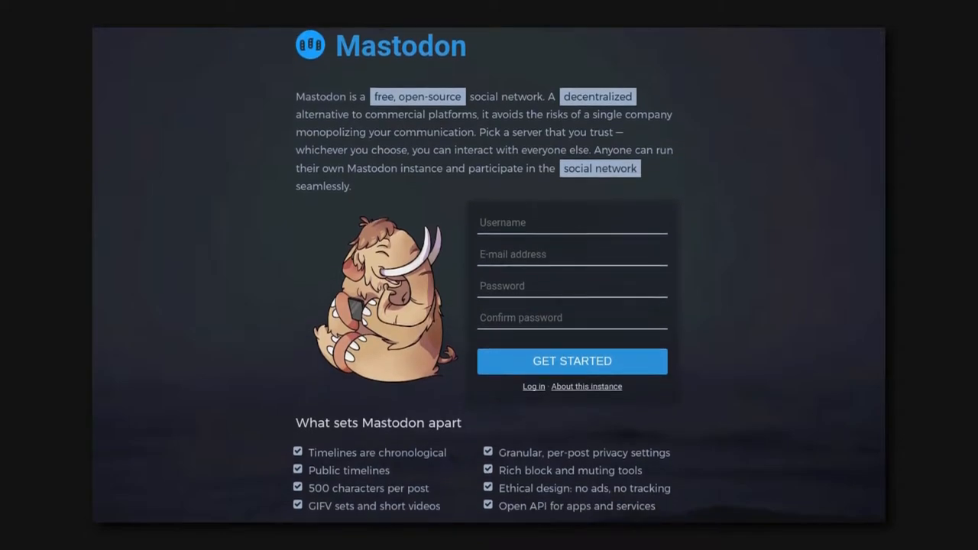
{"action": "scroll", "scroll_direction": "down", "scroll_amount": 3}
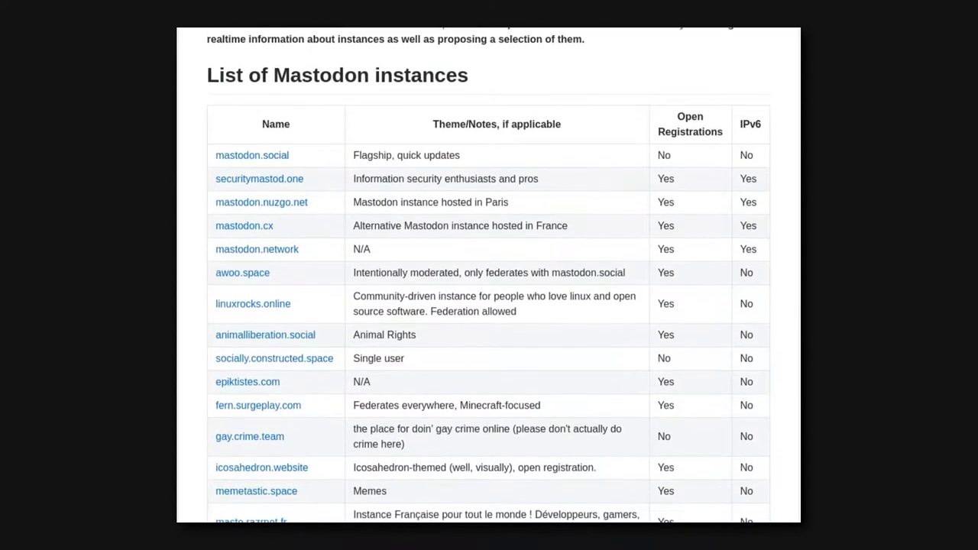
{"action": "scroll", "scroll_direction": "down", "scroll_amount": 3}
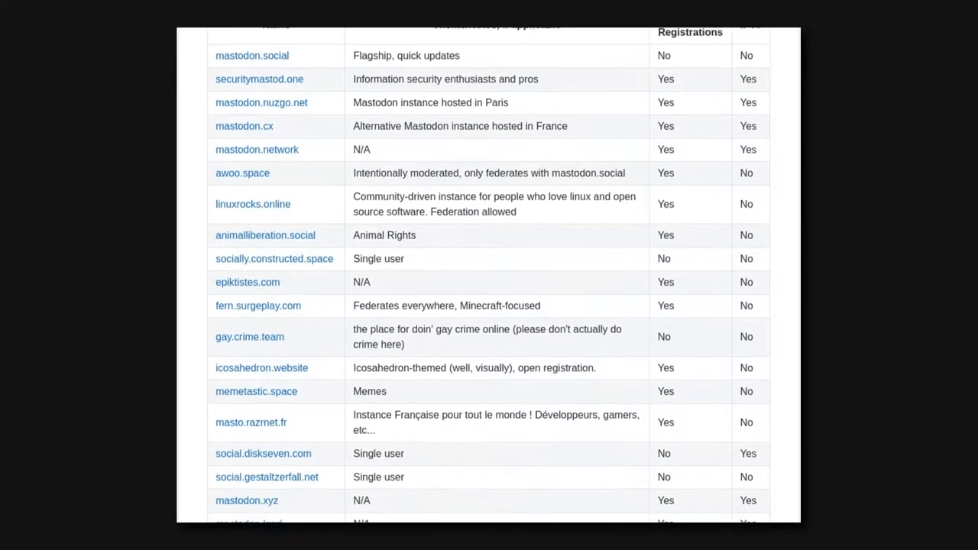
{"action": "scroll", "scroll_direction": "down", "scroll_amount": 3}
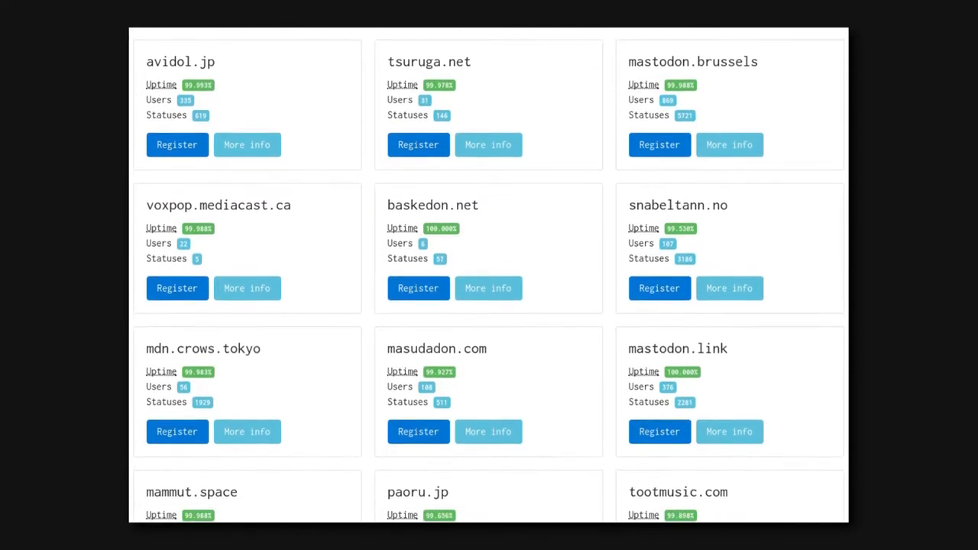
{"action": "scroll", "scroll_direction": "down", "scroll_amount": 3}
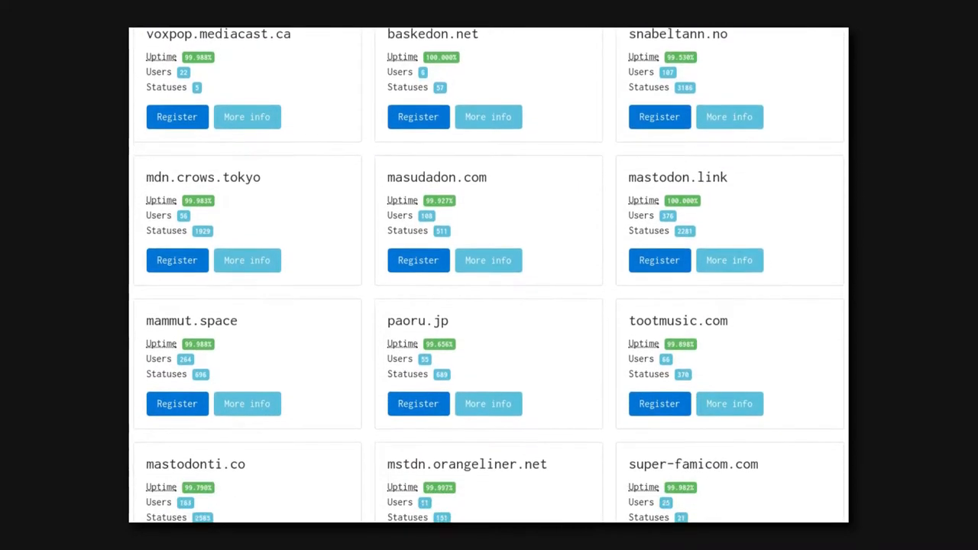
{"action": "scroll", "scroll_direction": "down", "scroll_amount": 3}
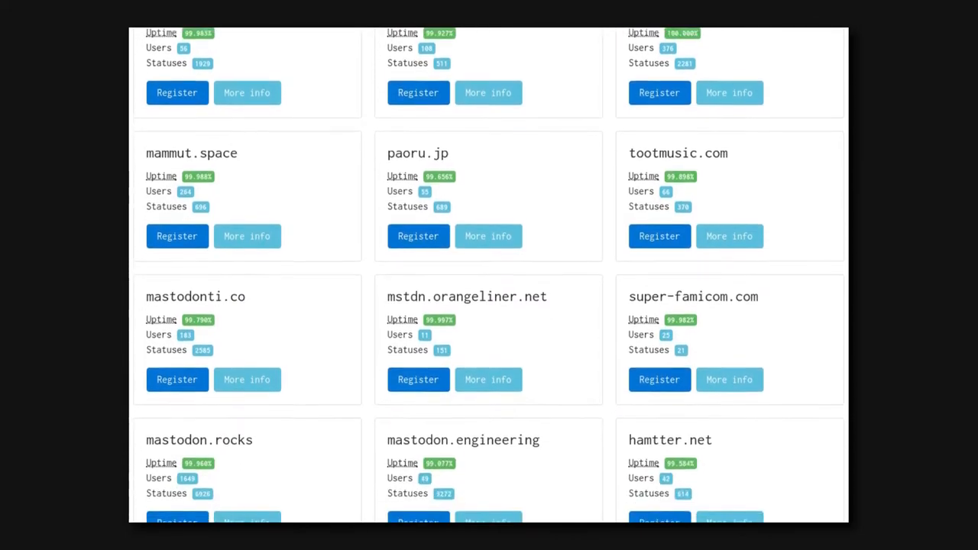
{"action": "scroll", "scroll_direction": "down", "scroll_amount": 3}
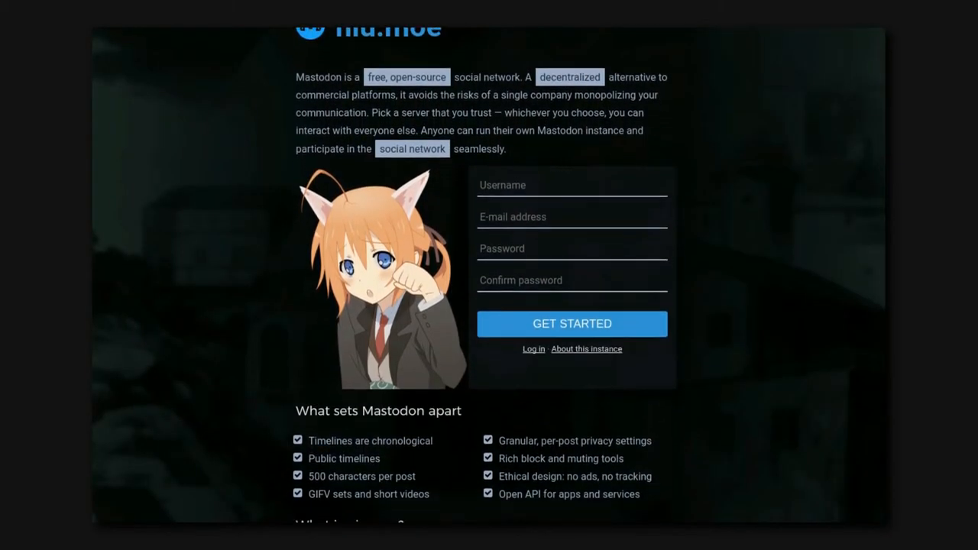
{"action": "scroll", "scroll_direction": "down", "scroll_amount": 3}
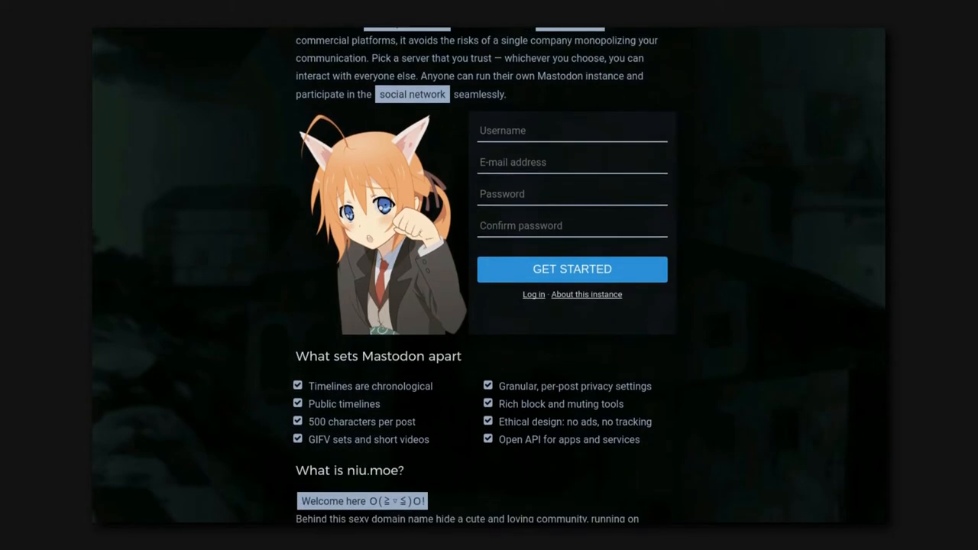
{"action": "scroll", "scroll_direction": "down", "scroll_amount": 3}
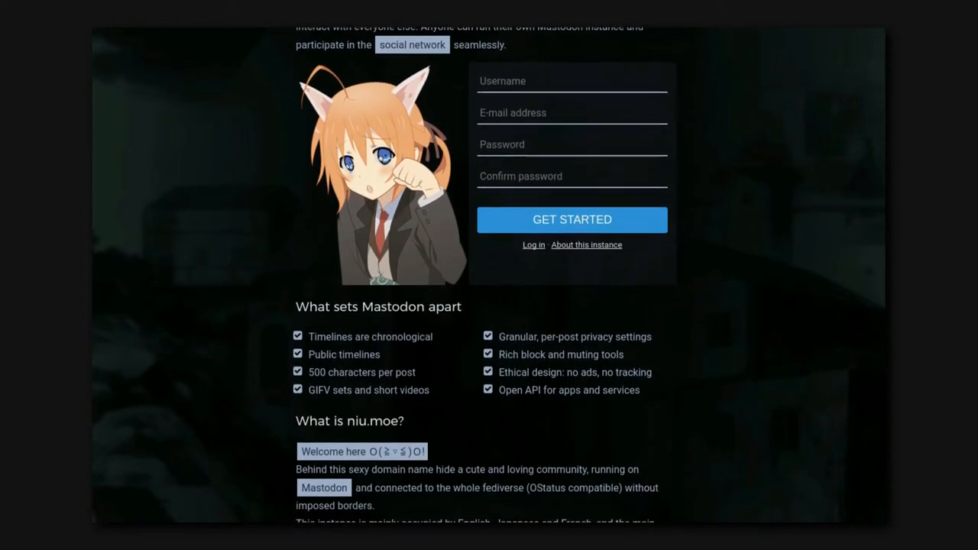
{"action": "scroll", "scroll_direction": "down", "scroll_amount": 3}
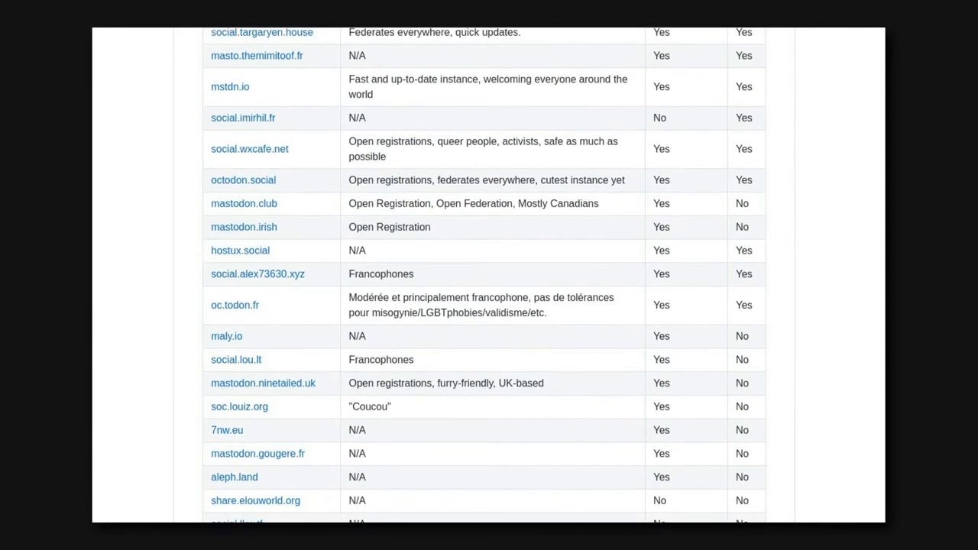
{"action": "scroll", "scroll_direction": "down", "scroll_amount": 3}
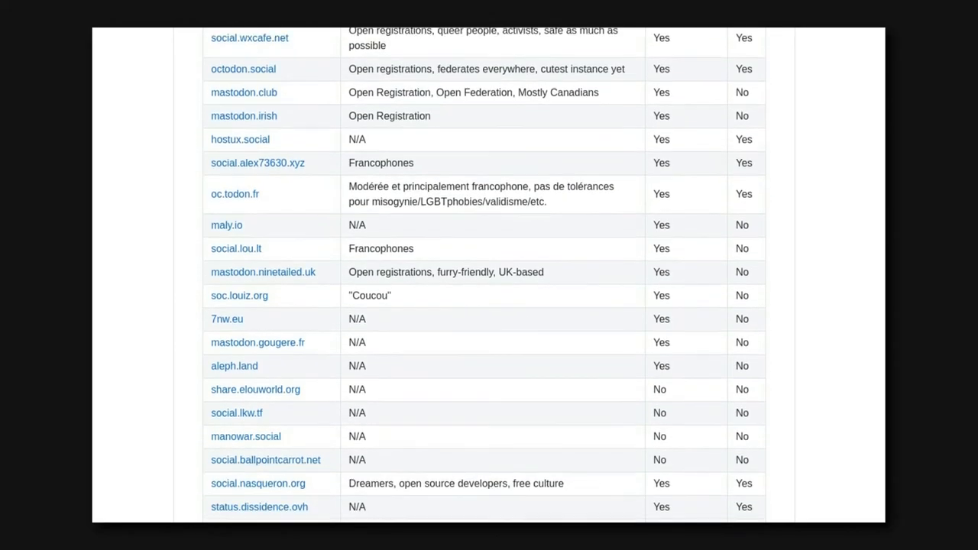
{"action": "scroll", "scroll_direction": "down", "scroll_amount": 3}
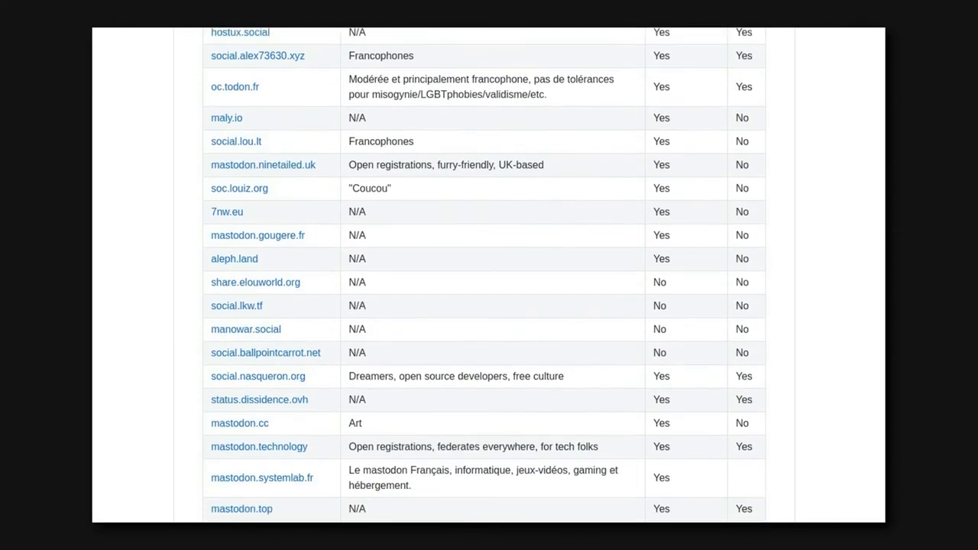
{"action": "scroll", "scroll_direction": "down", "scroll_amount": 3}
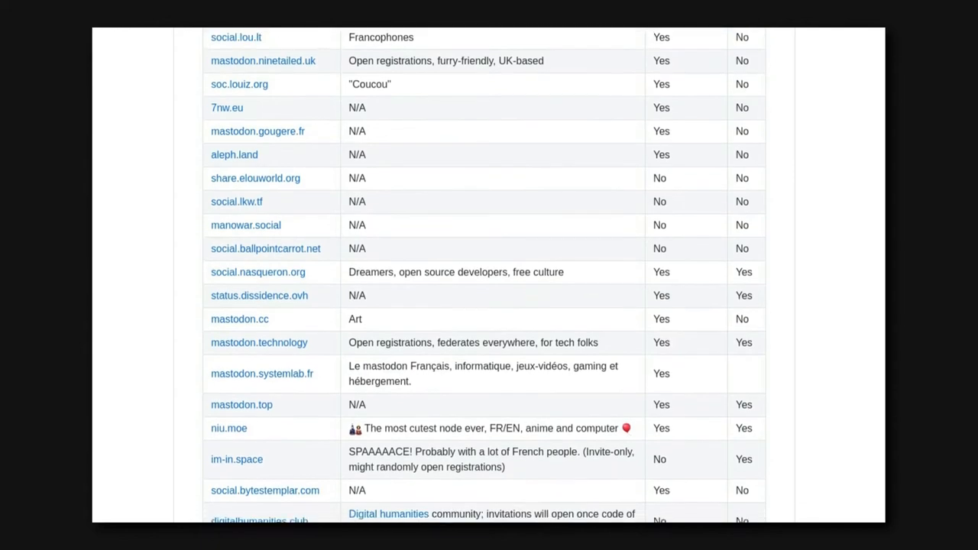
{"action": "left_click", "coordinate": [229, 428]}
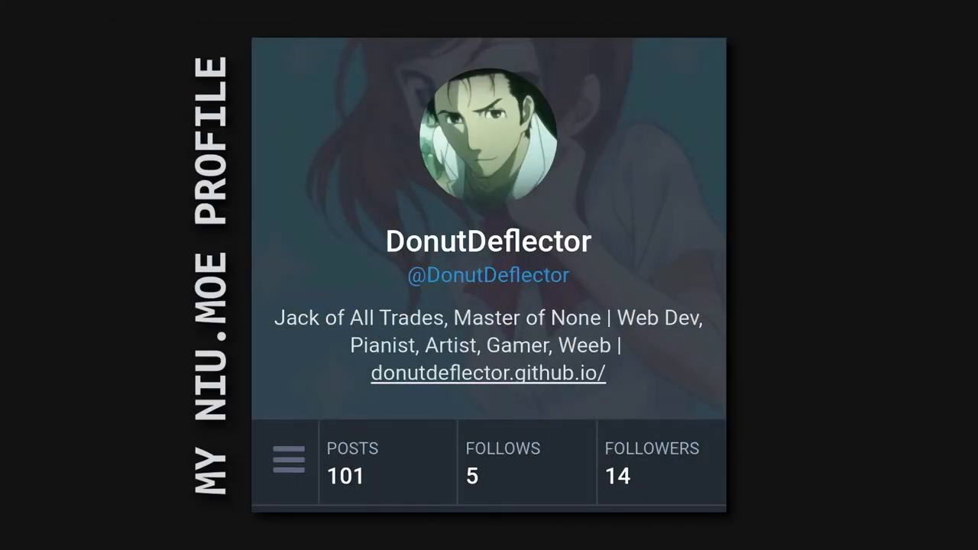